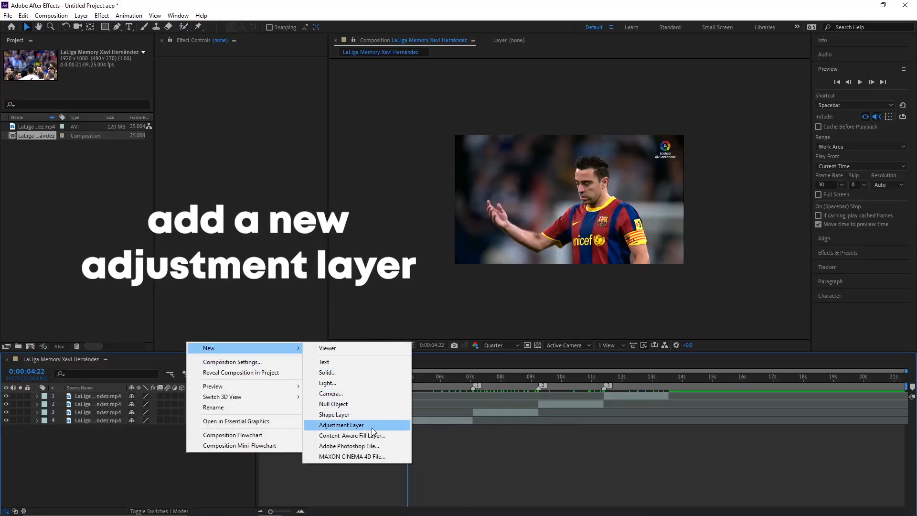
Step: Add a new adjustment layer over the cut and search Effects & Presets for 'blurdirectional'
left_click(341, 425)
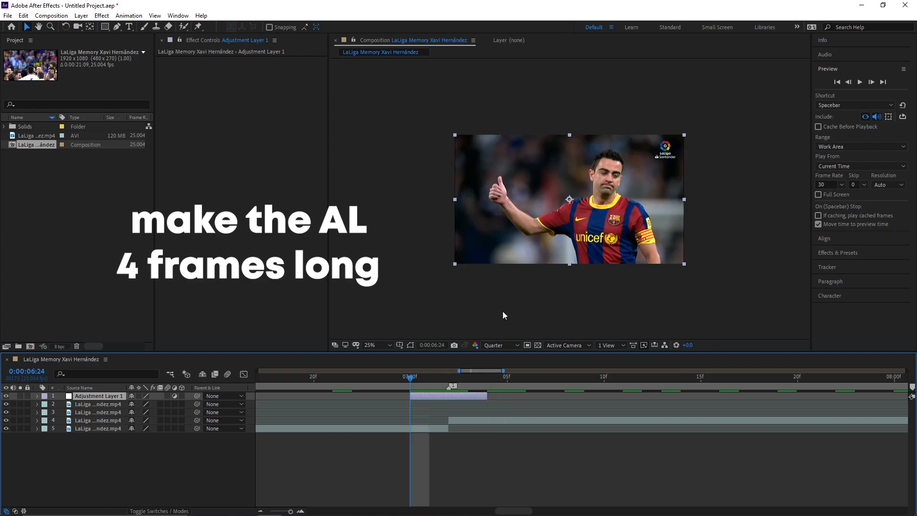
type("blurdirectional")
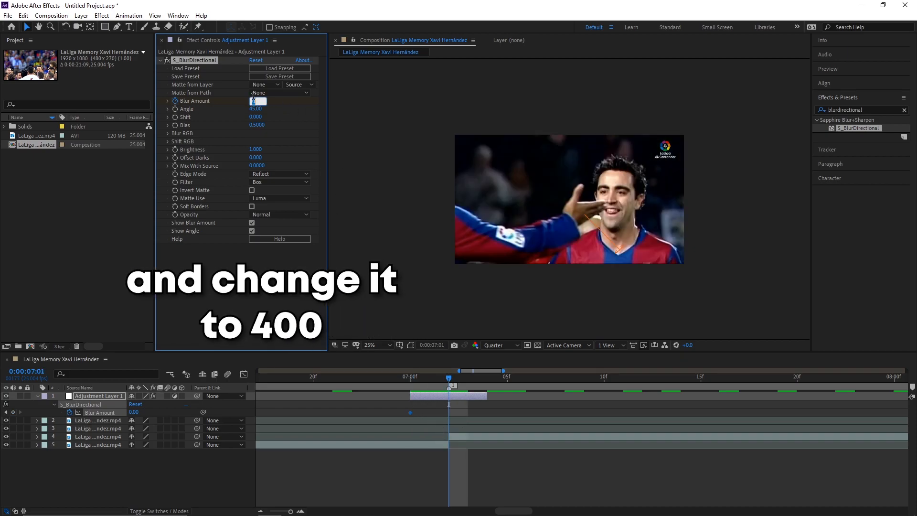
Step: Set the keyframed S_BlurDirectional Blur Amount to 400
type("400.00")
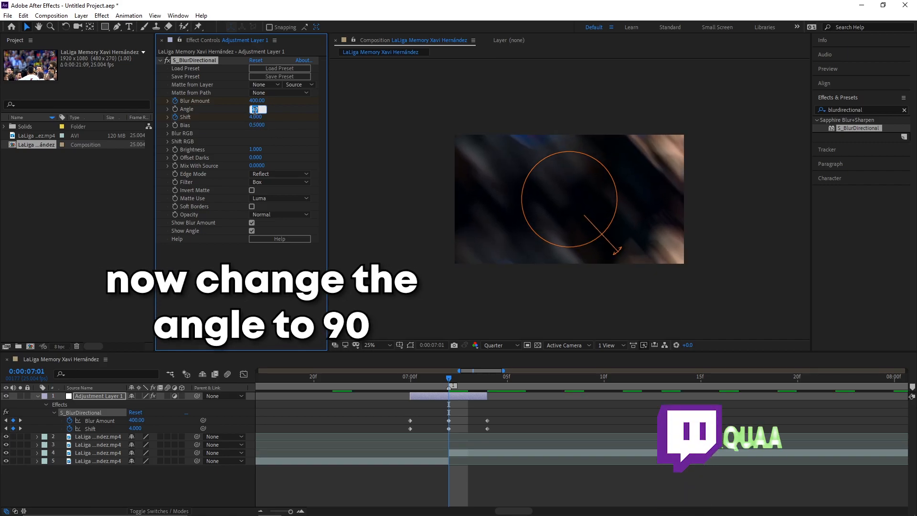
Step: Set the blur Angle to 90 so the streaks run vertically across the cut
type("90.00")
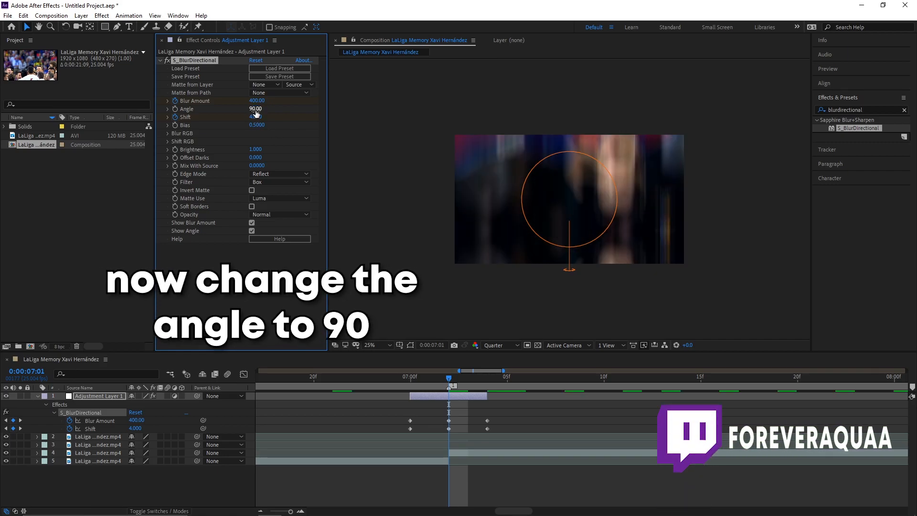